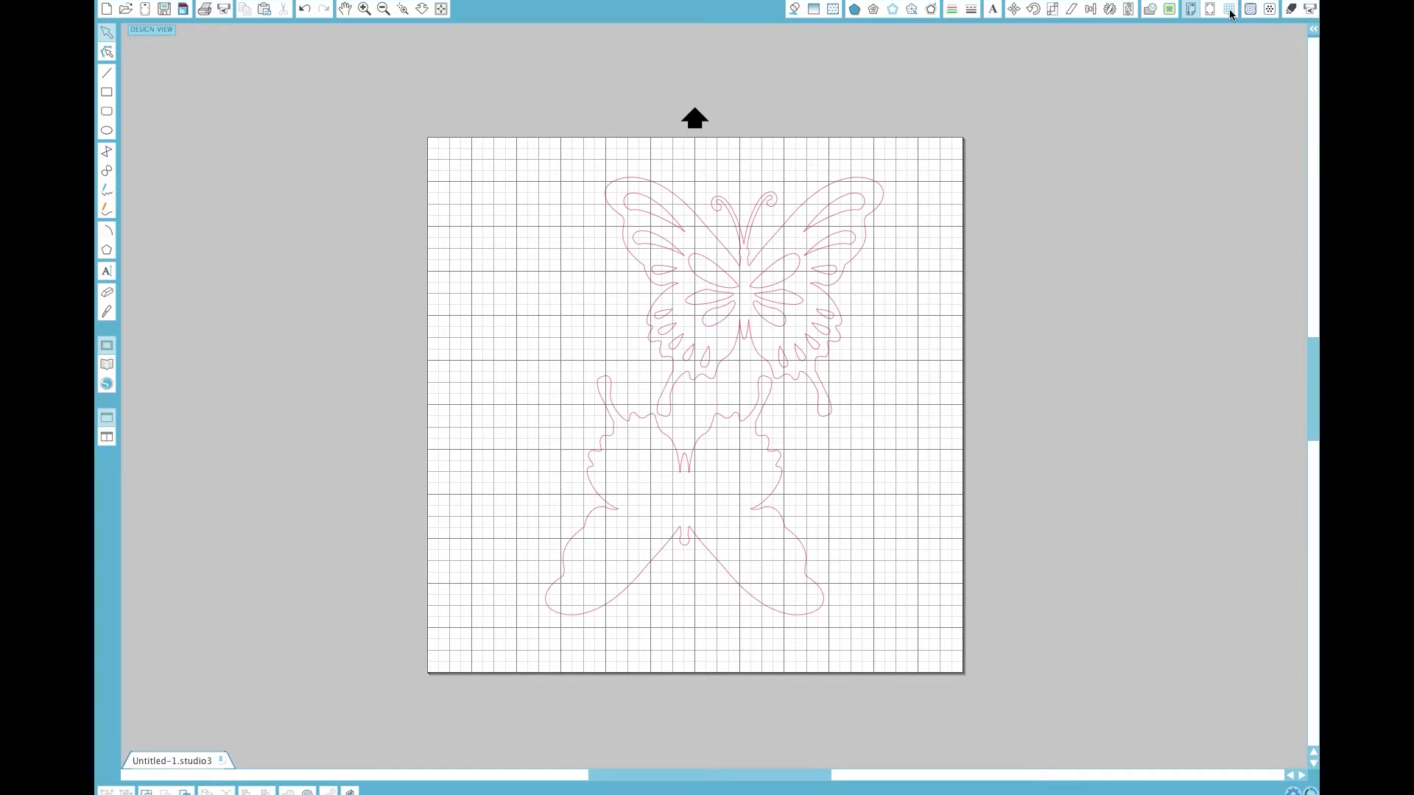
Browse the Grid, Trace and Modify panels, then show the Design Page Settings beside the butterflies
click(1228, 11)
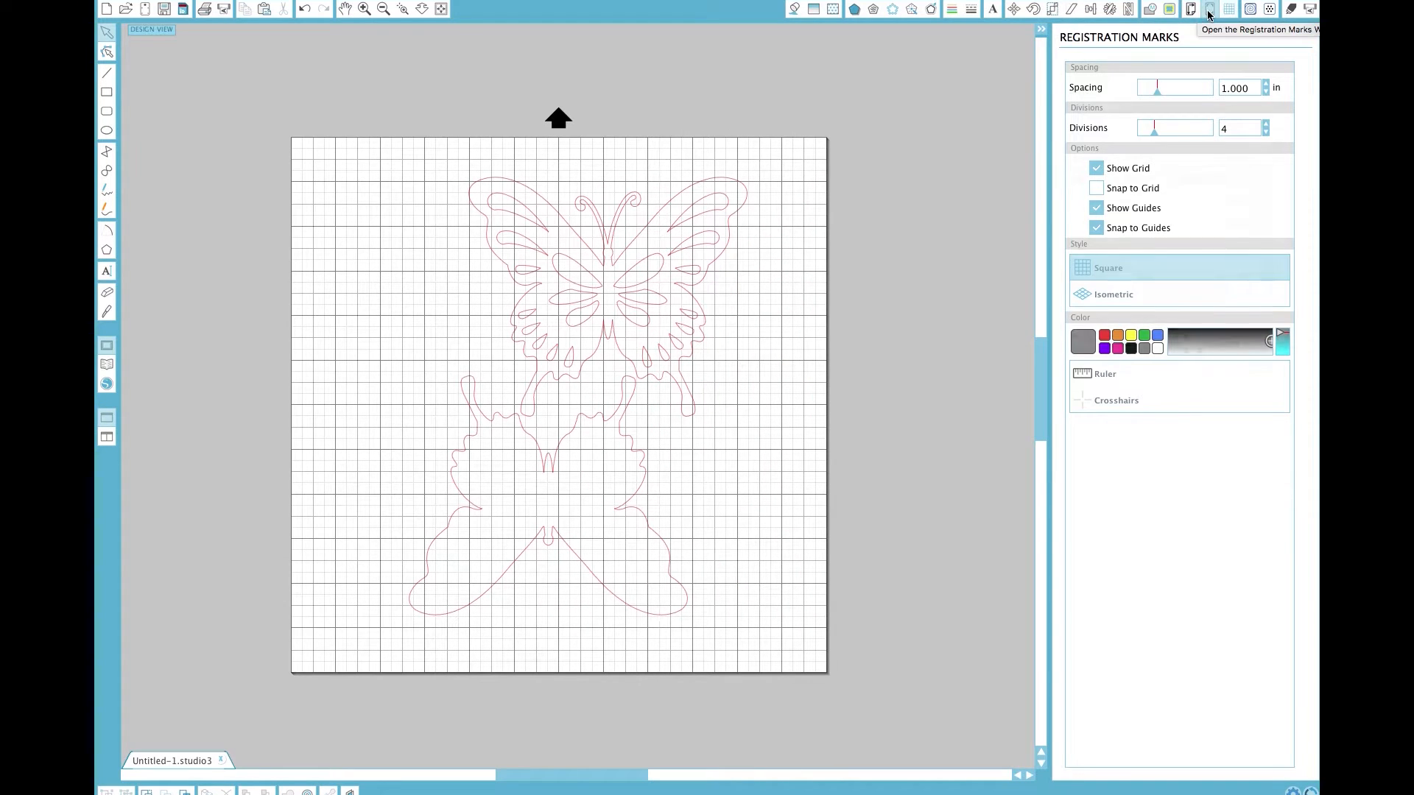
click(1167, 7)
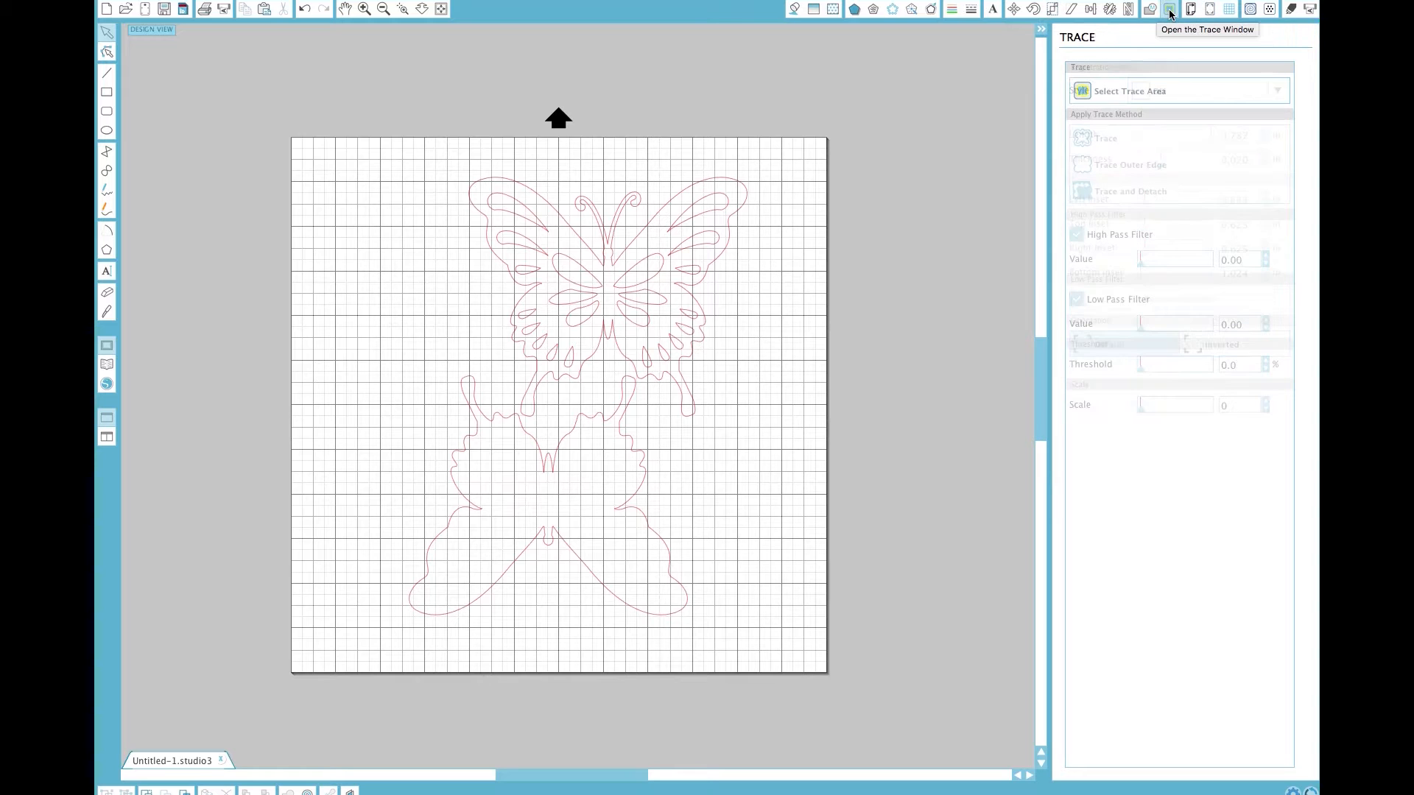
click(1148, 9)
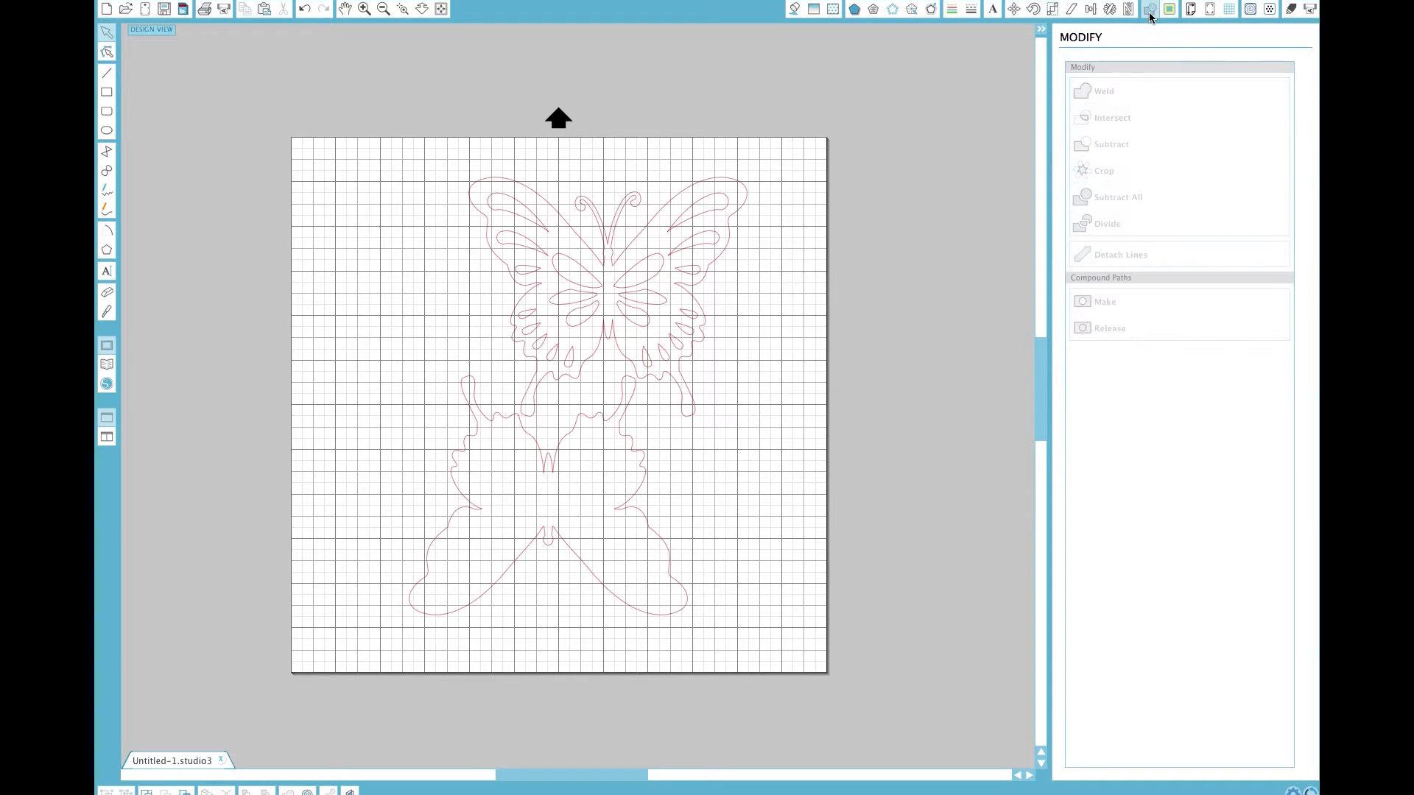
click(1192, 9)
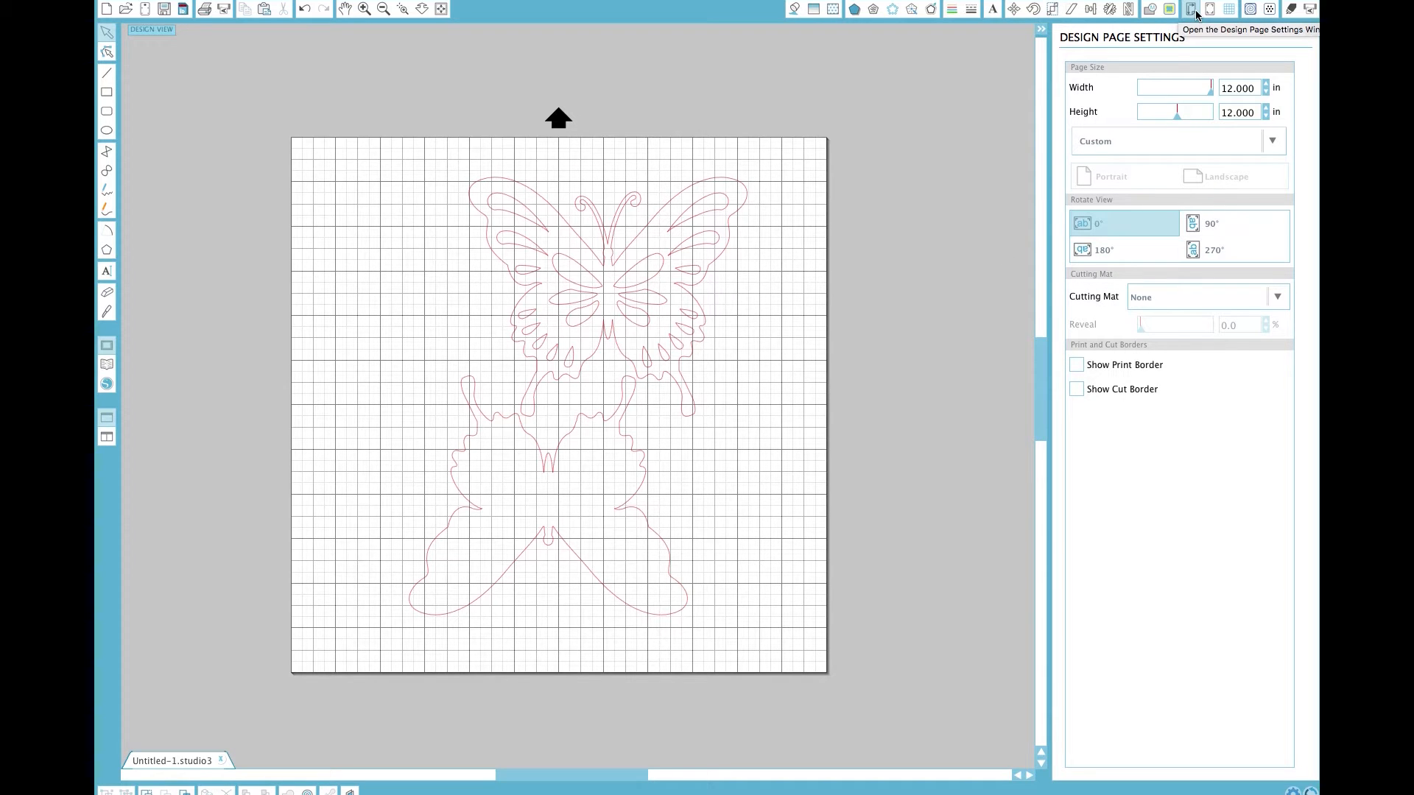
Choose Stamp for the cutting mat and Stamp for the page size, giving a 6 × 7.5 in page
click(1278, 297)
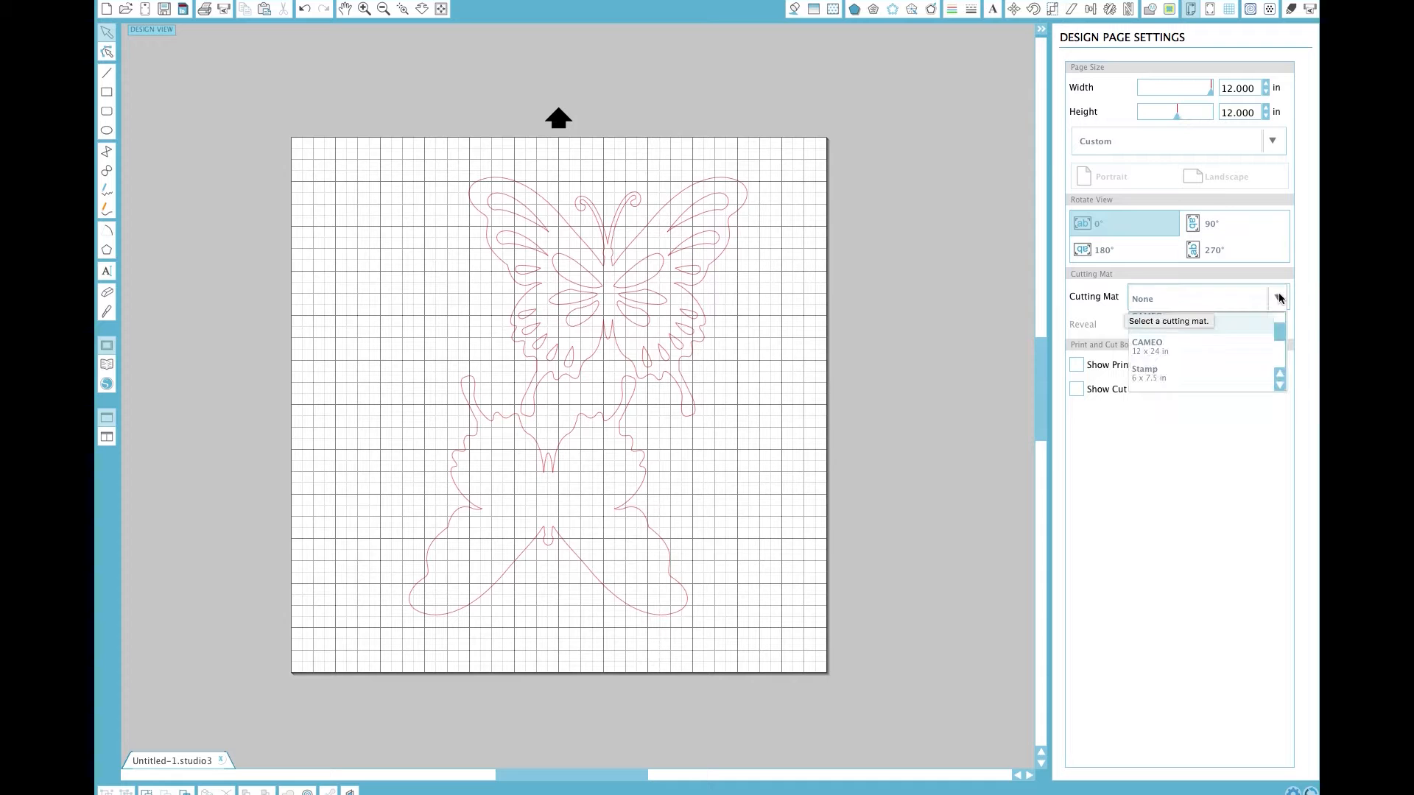
click(1148, 372)
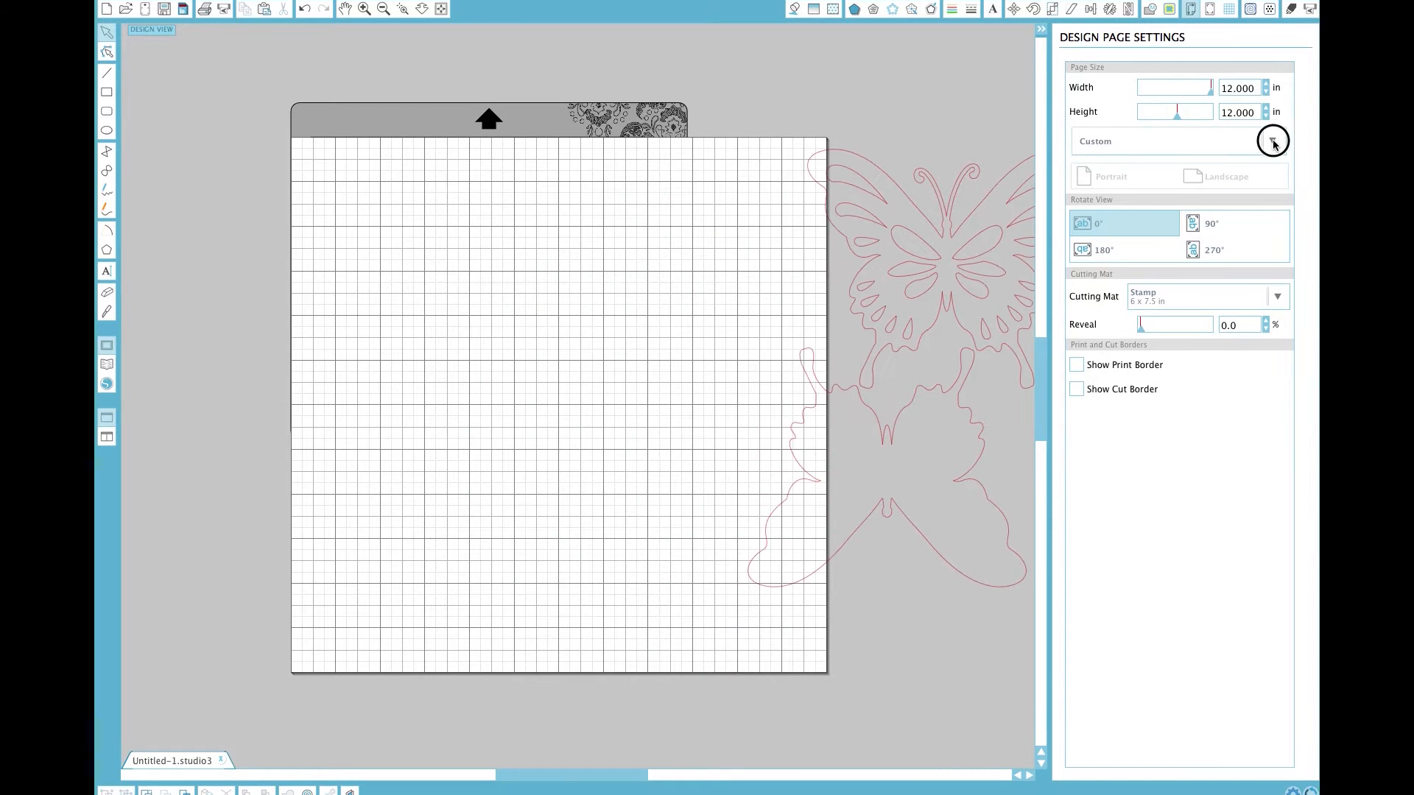
click(1273, 142)
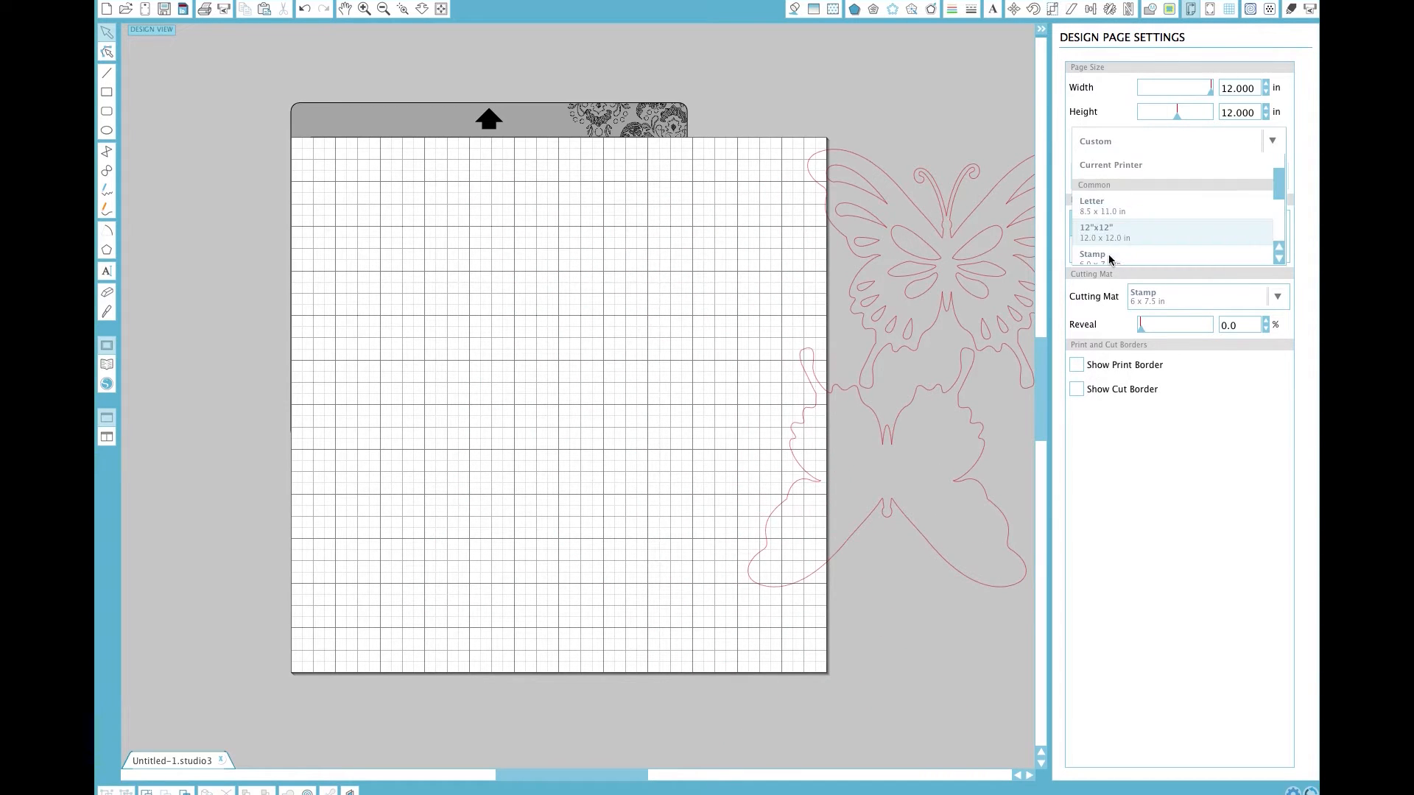
click(1107, 257)
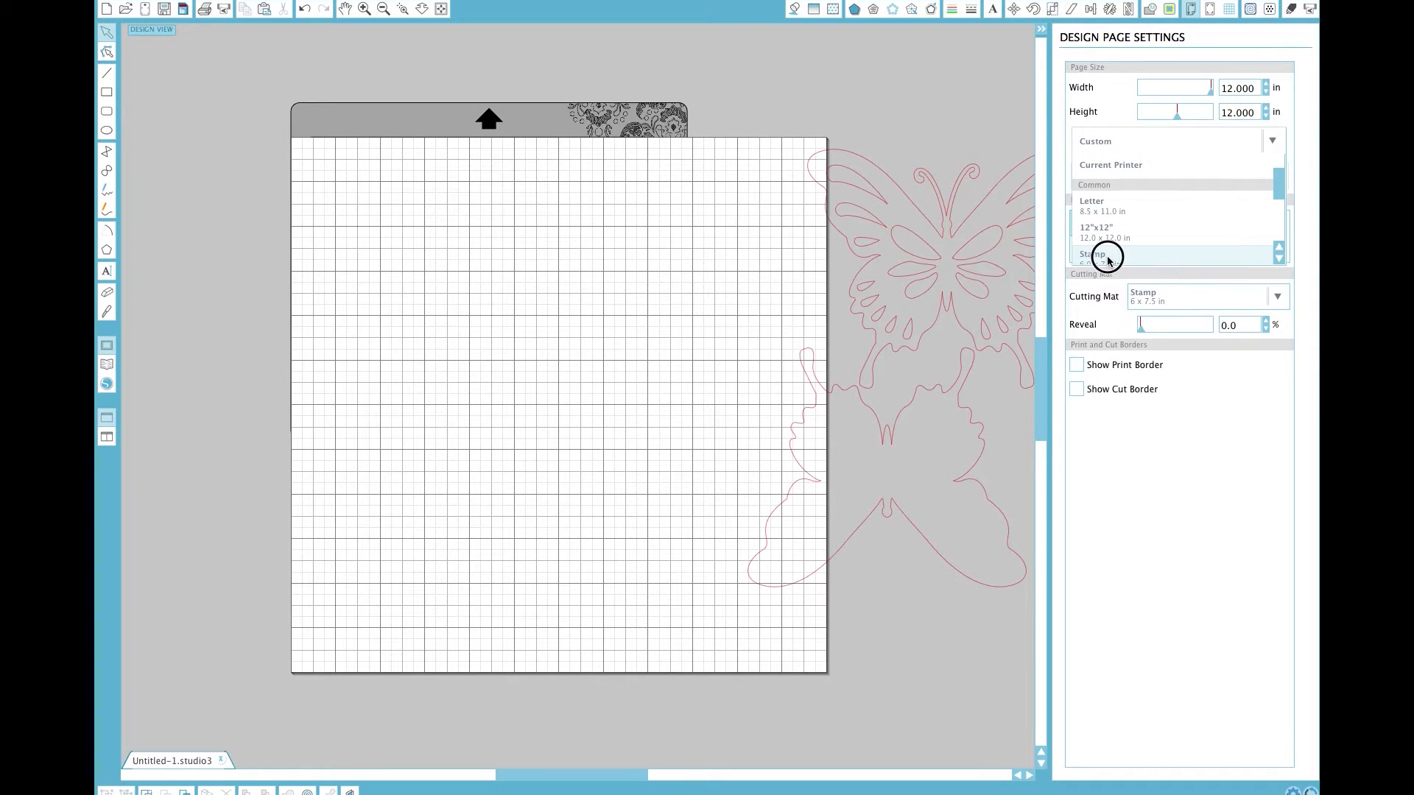
click(1108, 256)
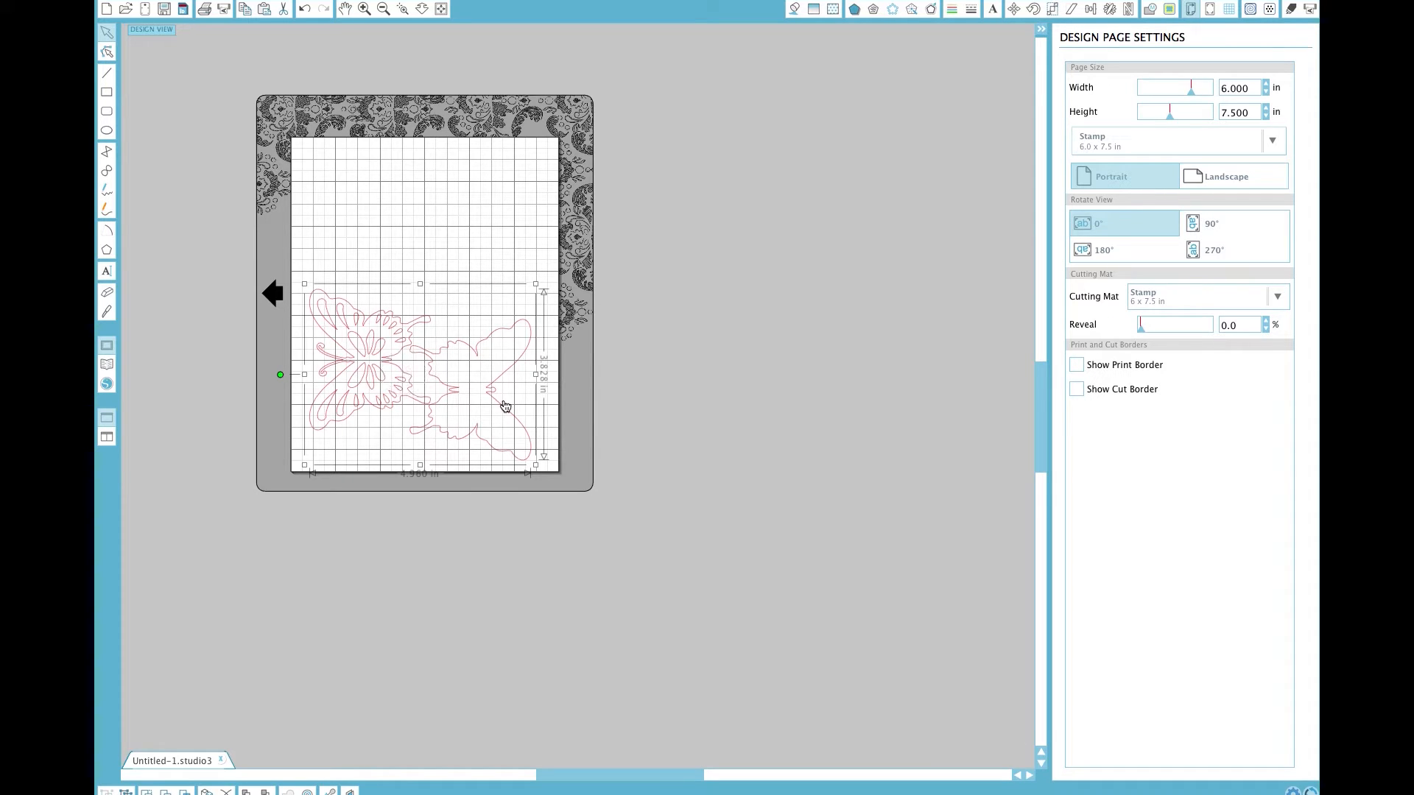
Deselect the resized, rotated butterfly now fitted on the stamp page
click(718, 410)
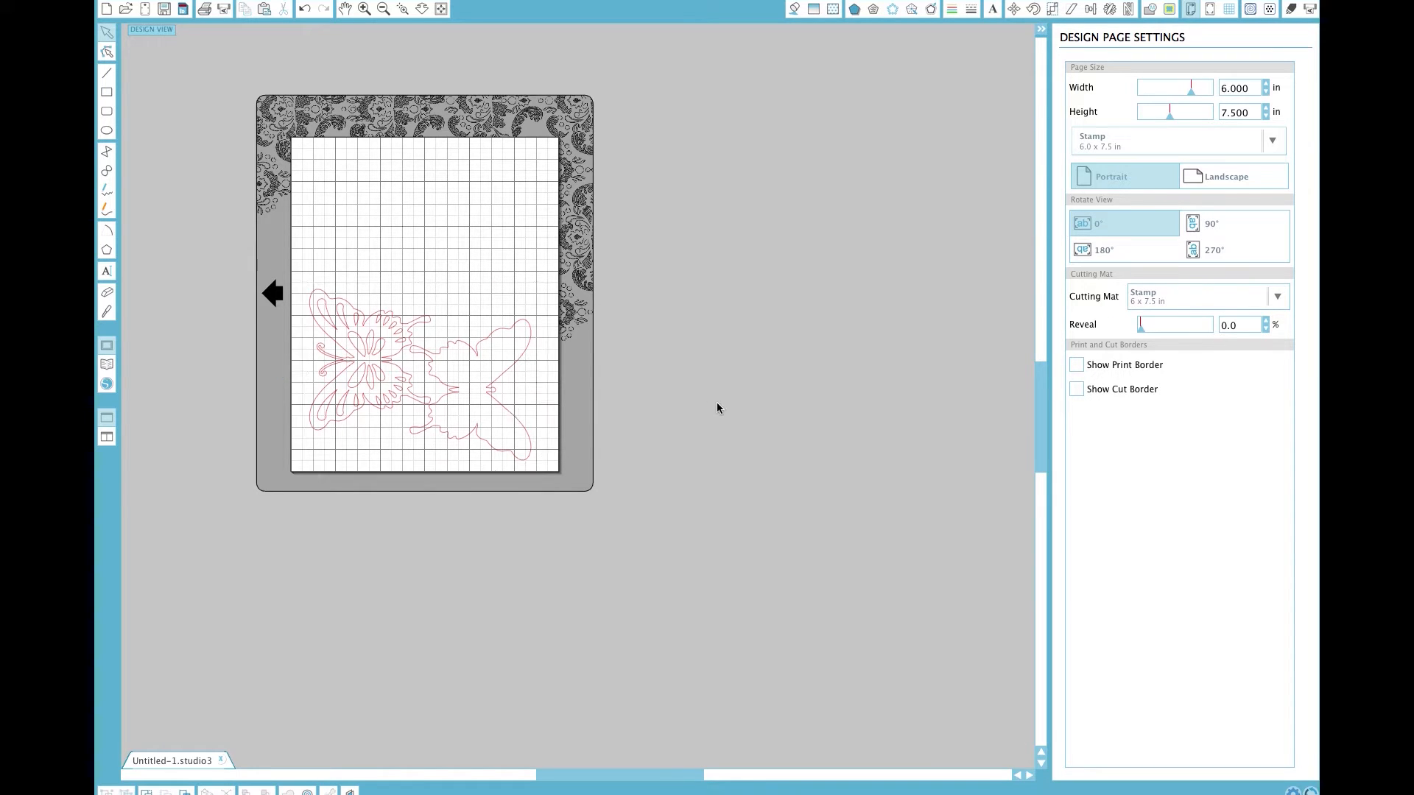
mouse_move(755, 409)
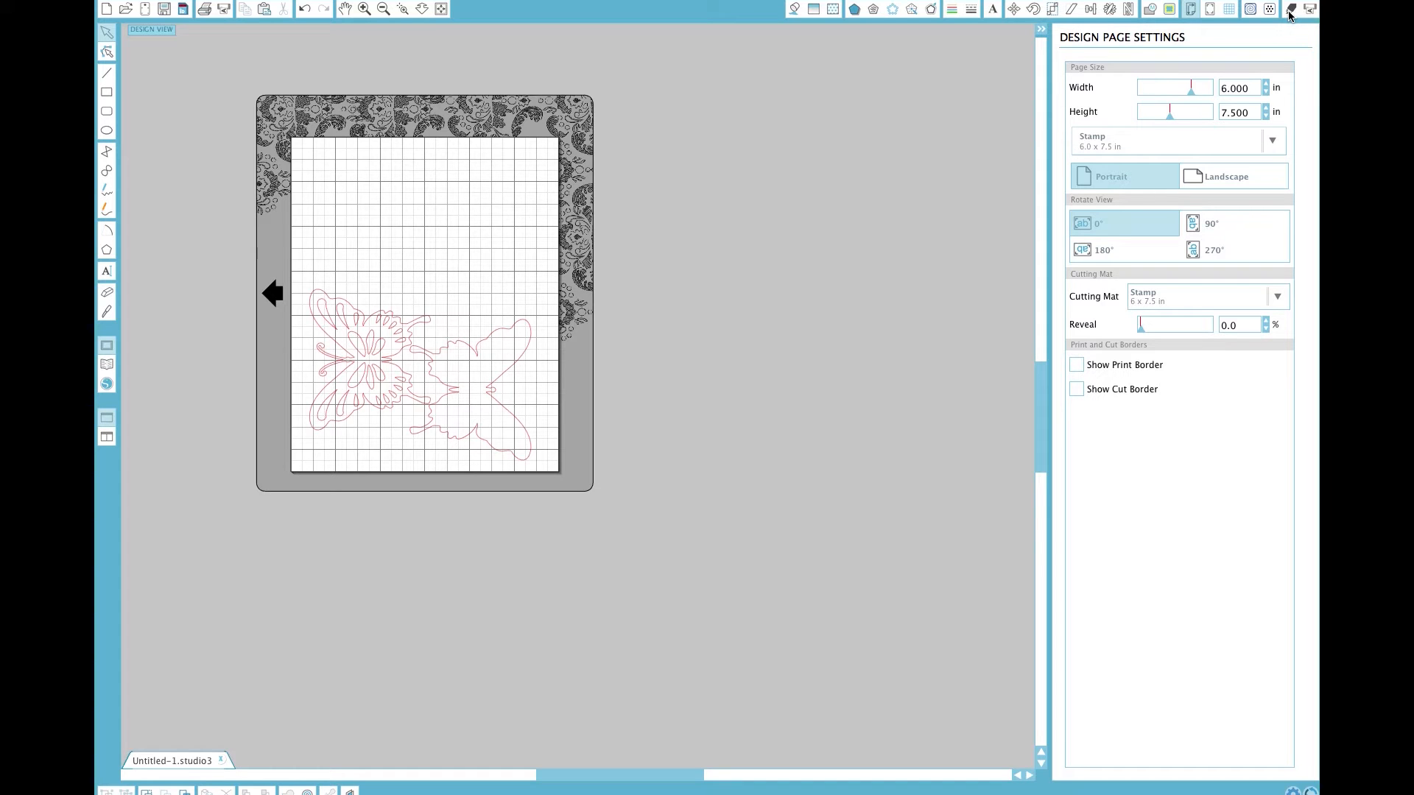
Choose Stamp Material in Cut Settings, giving ratchet blade, speed 1, thickness 18
click(1289, 12)
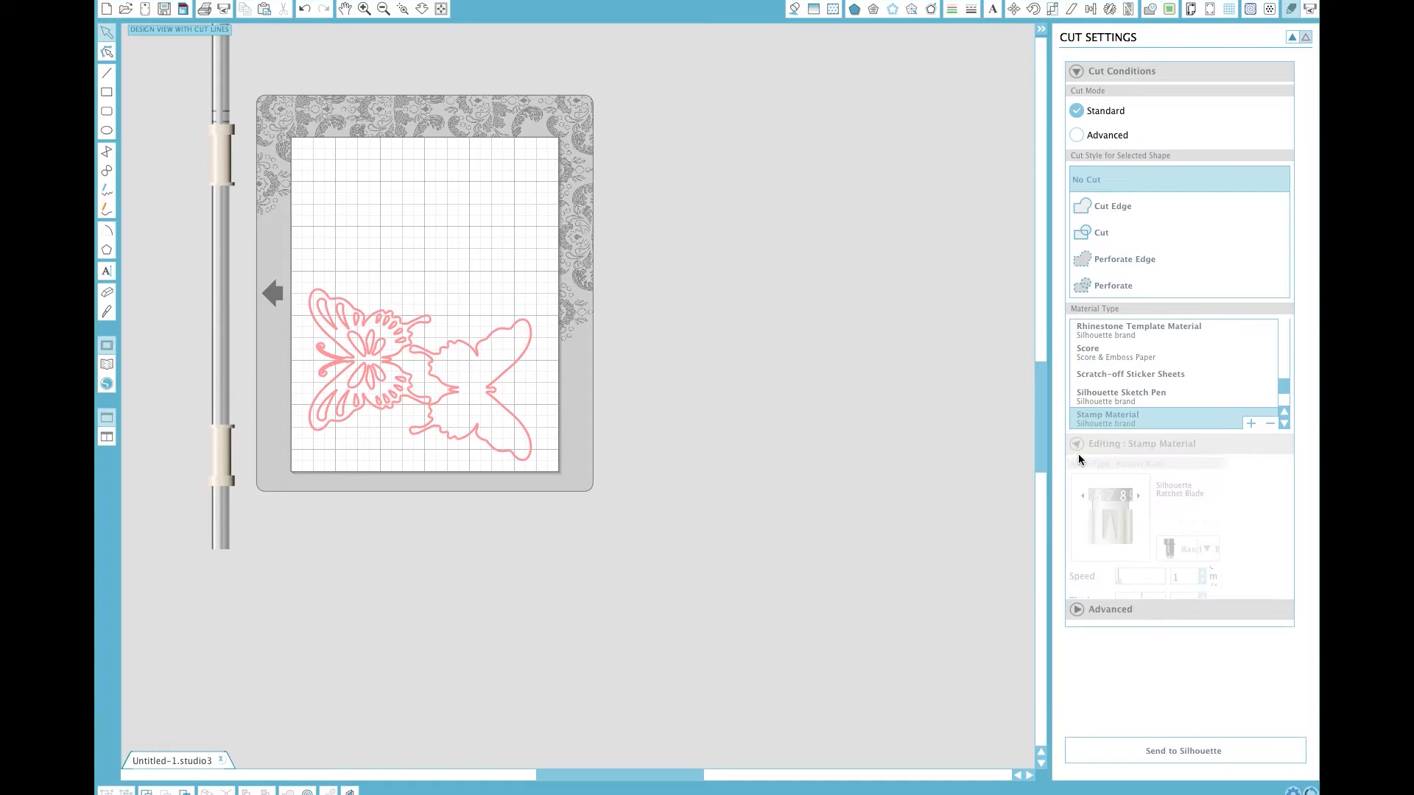
click(1076, 443)
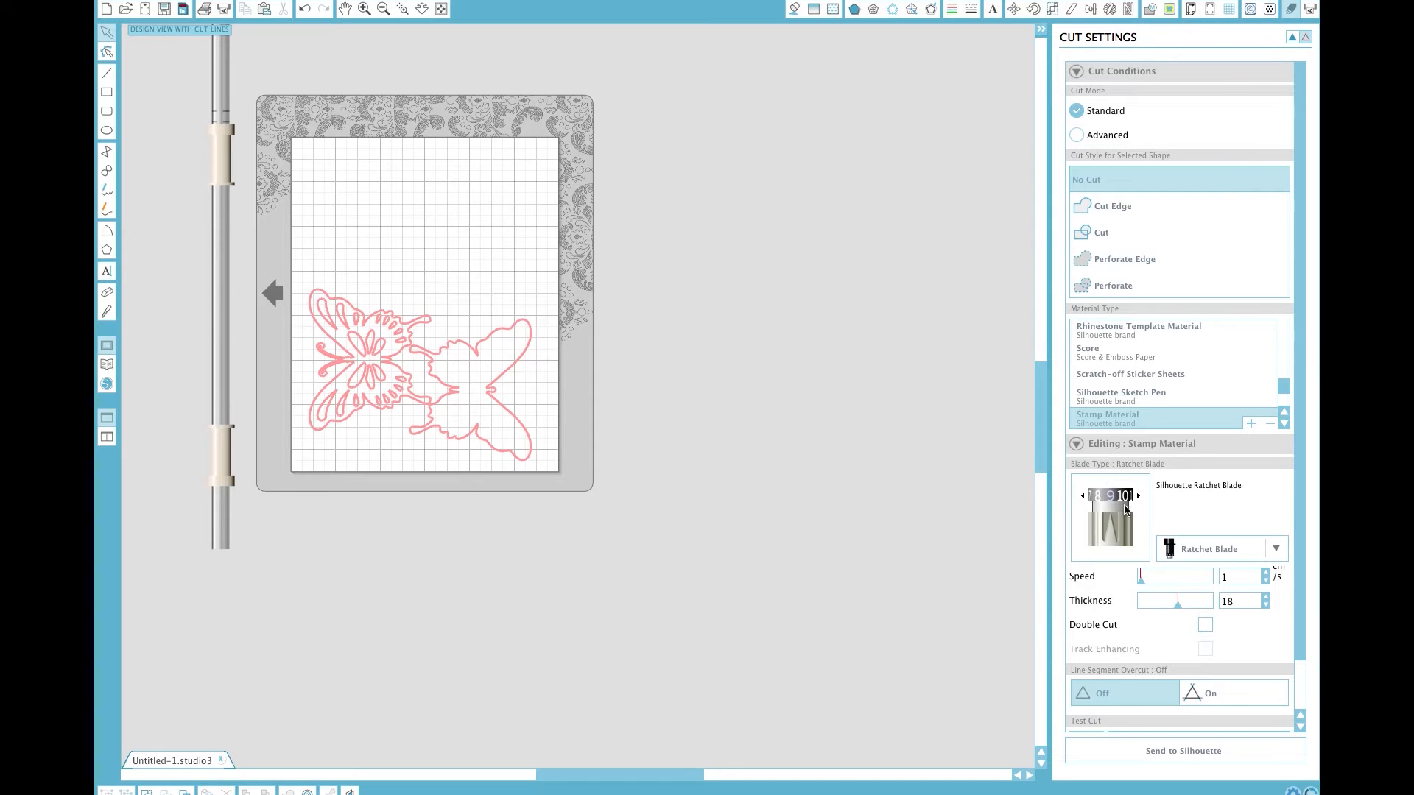
mouse_move(1132, 507)
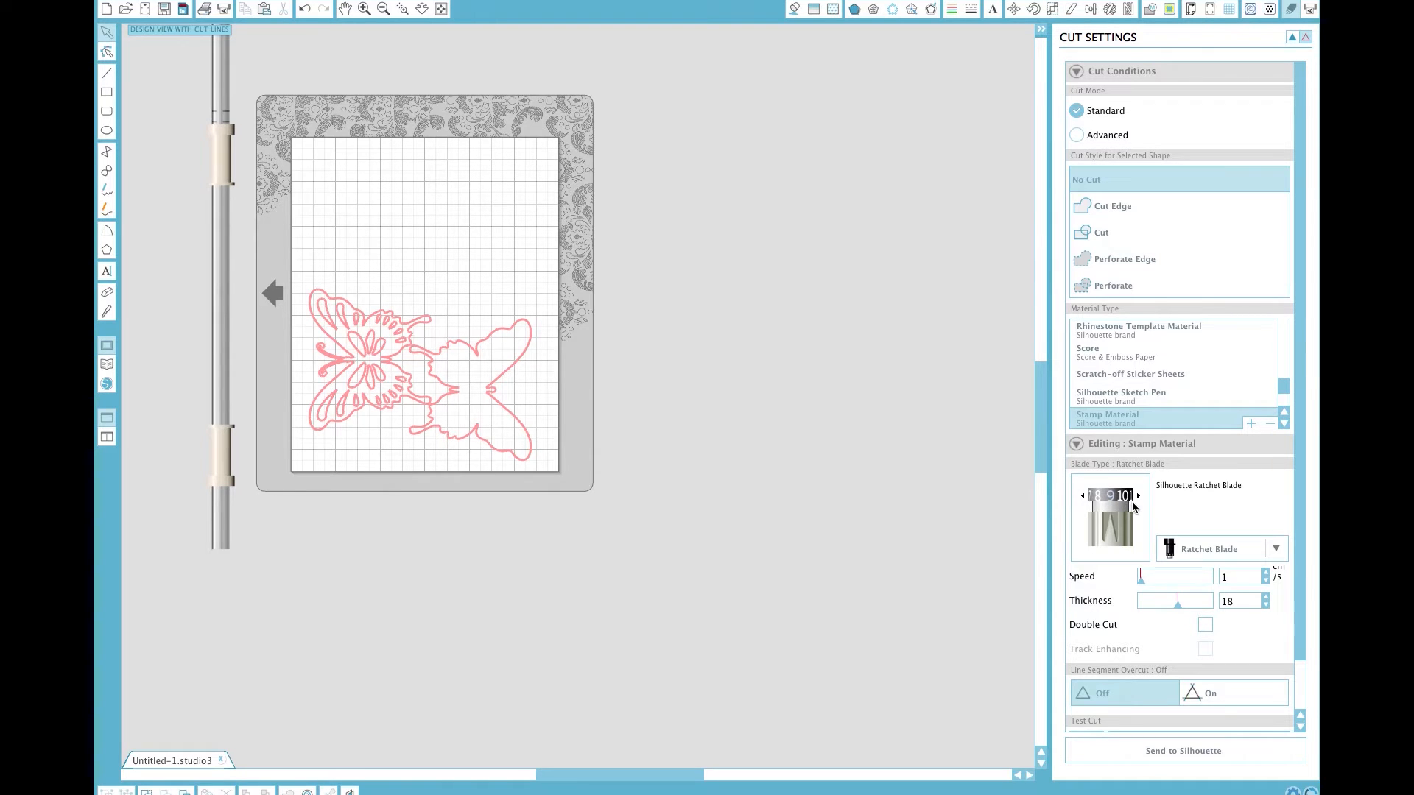
mouse_move(1060, 615)
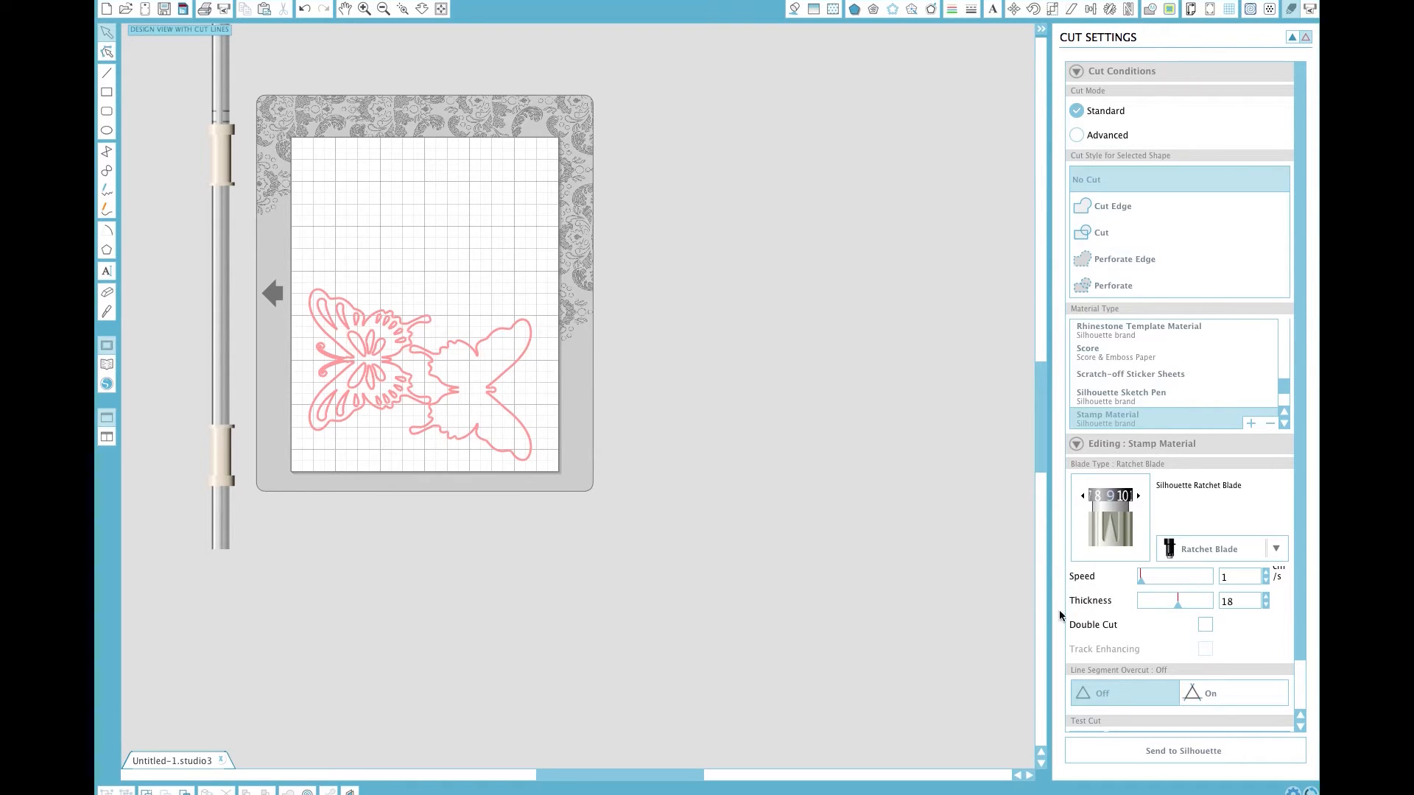